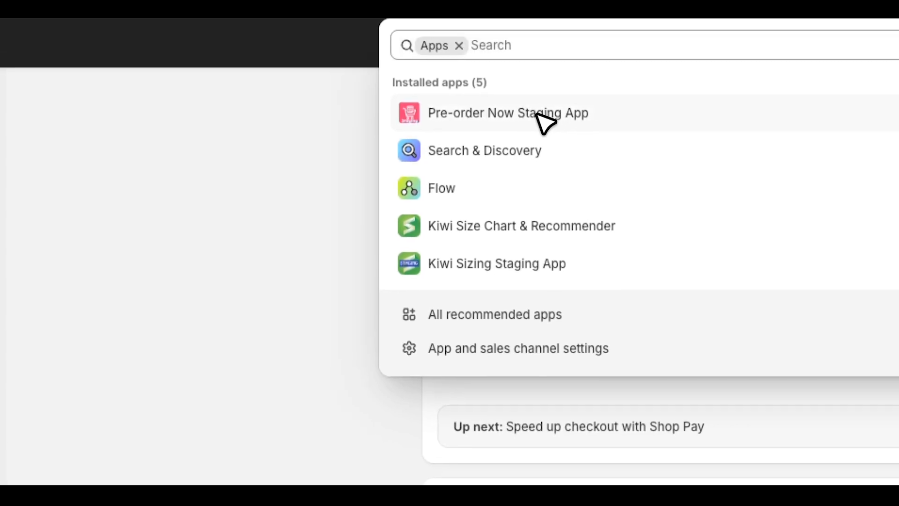
Step: Launch the Pre-order Now app and scroll to the five-step Create a Preorder checklist
click(507, 113)
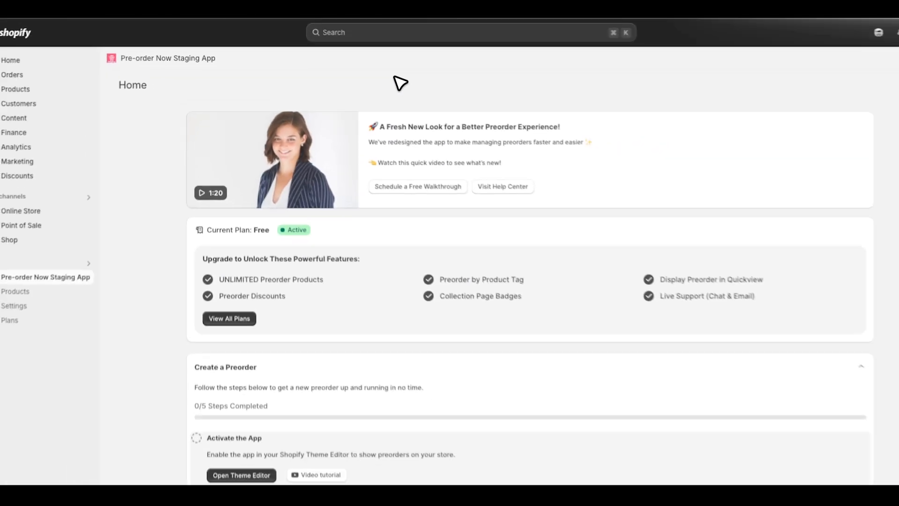
scroll(down, 3)
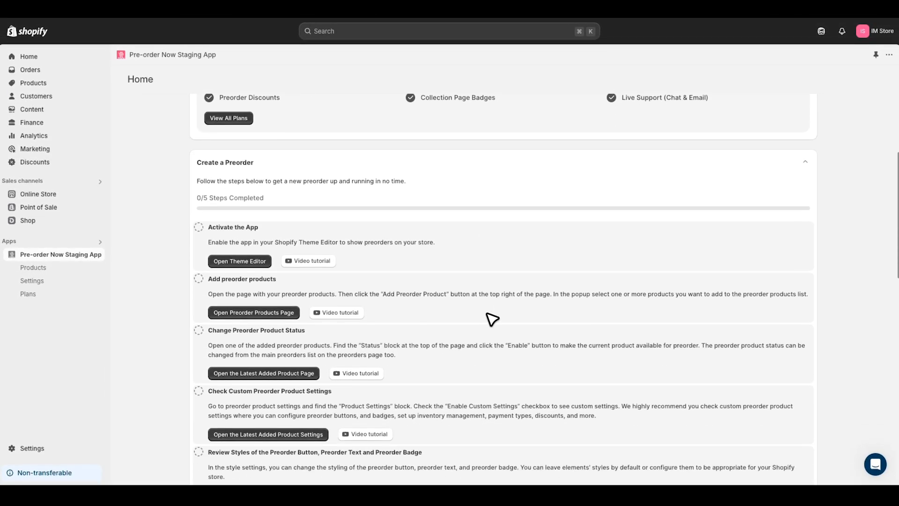
scroll(down, 3)
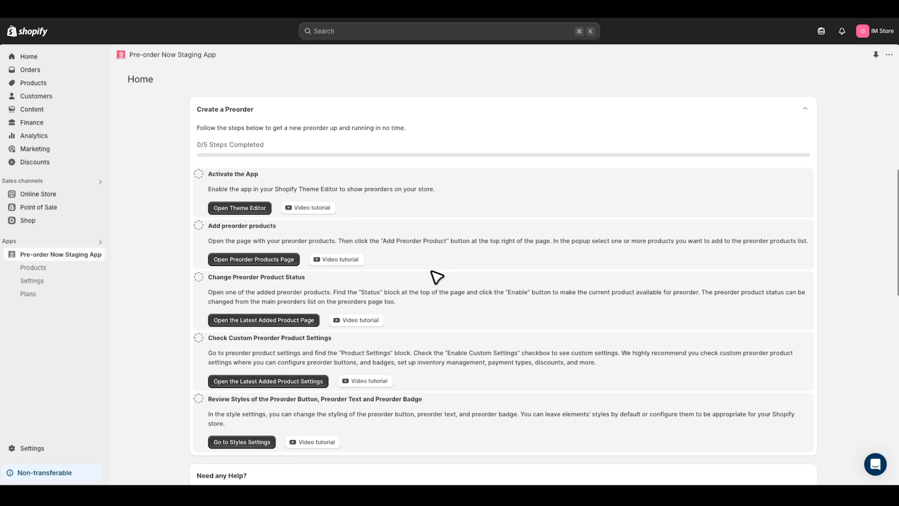
mouse_move(516, 393)
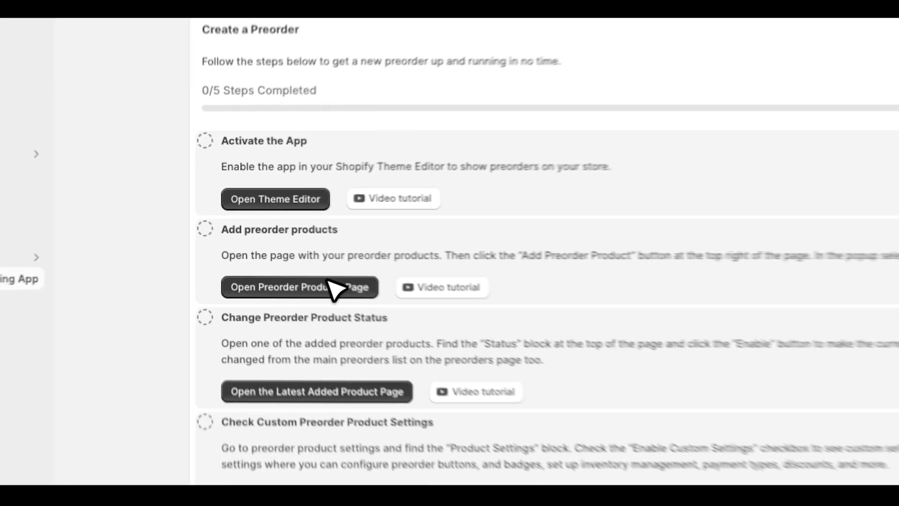
Step: Go to the preorder products list and start adding new preorder products
click(299, 287)
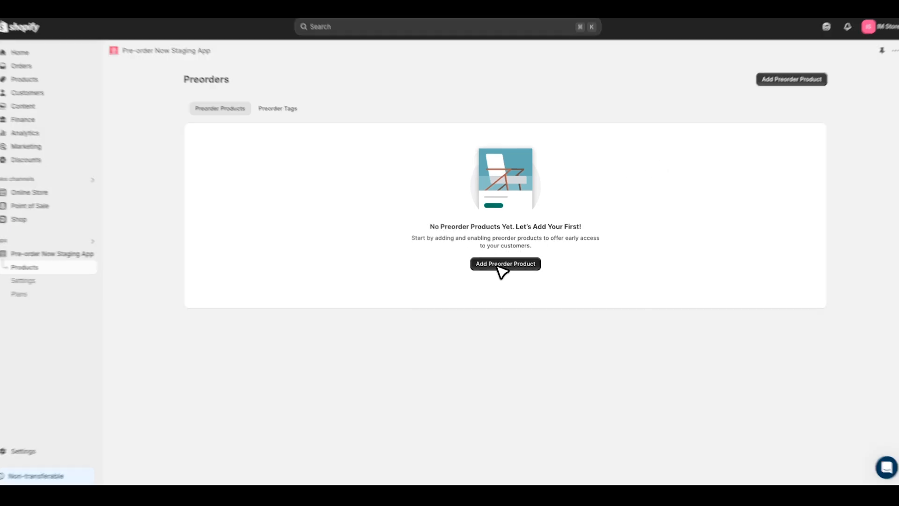
click(504, 263)
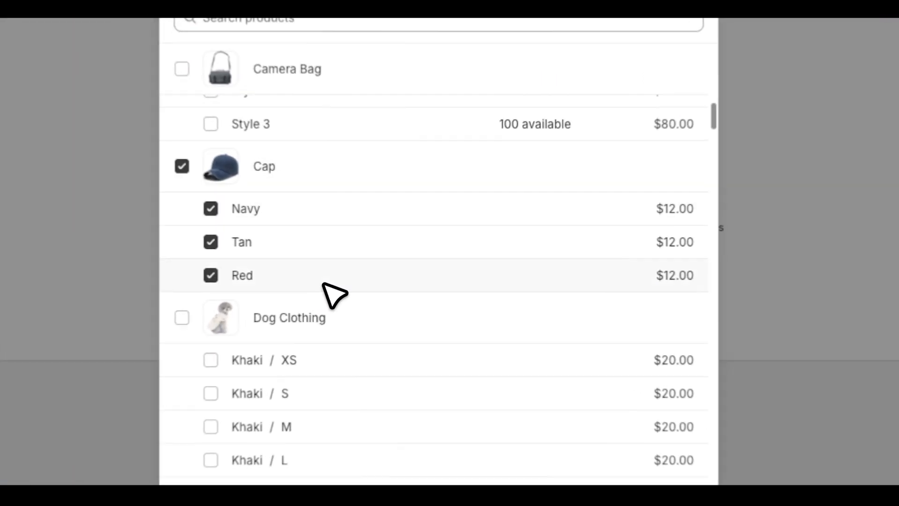
scroll(down, 3)
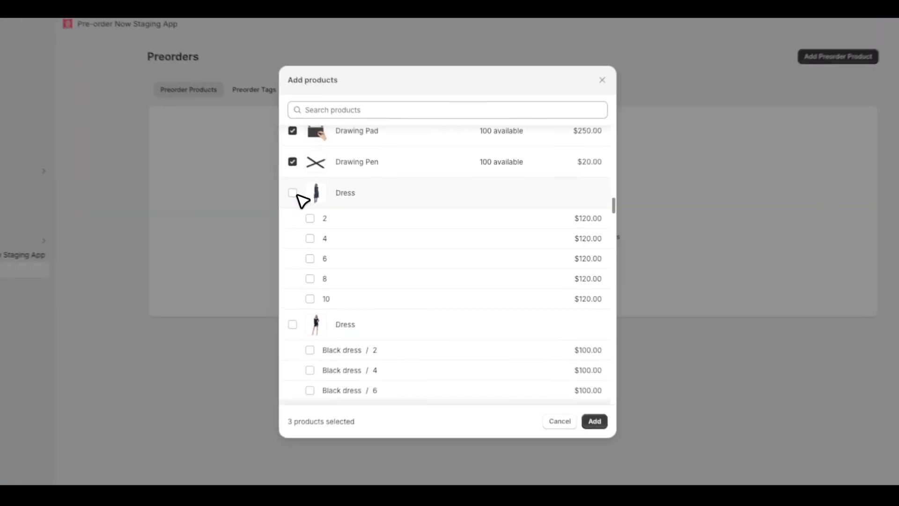
Step: Add Cap and Dress as preorder products, leaving Dress size 4 excluded
click(292, 192)
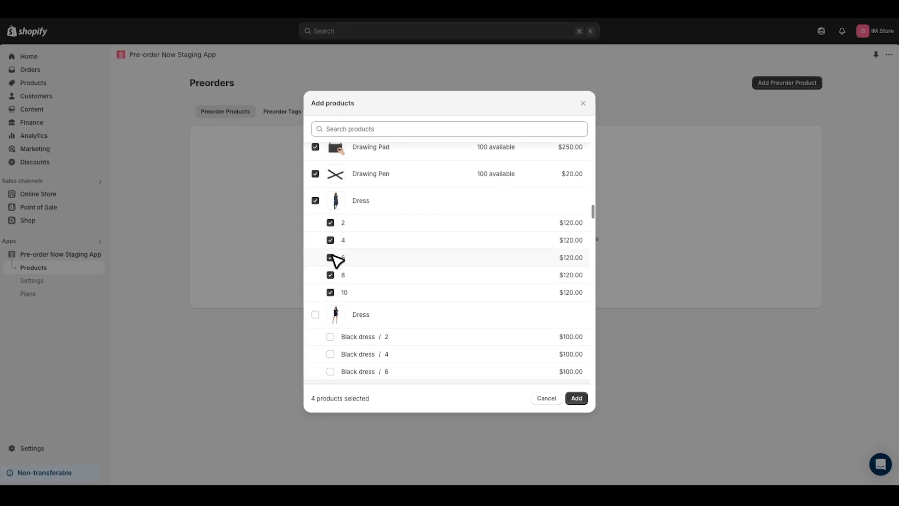
click(330, 239)
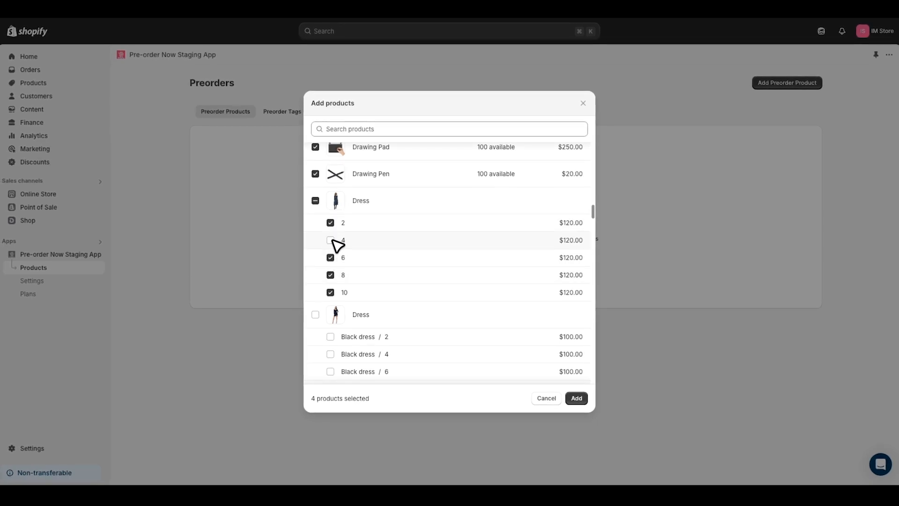
click(330, 274)
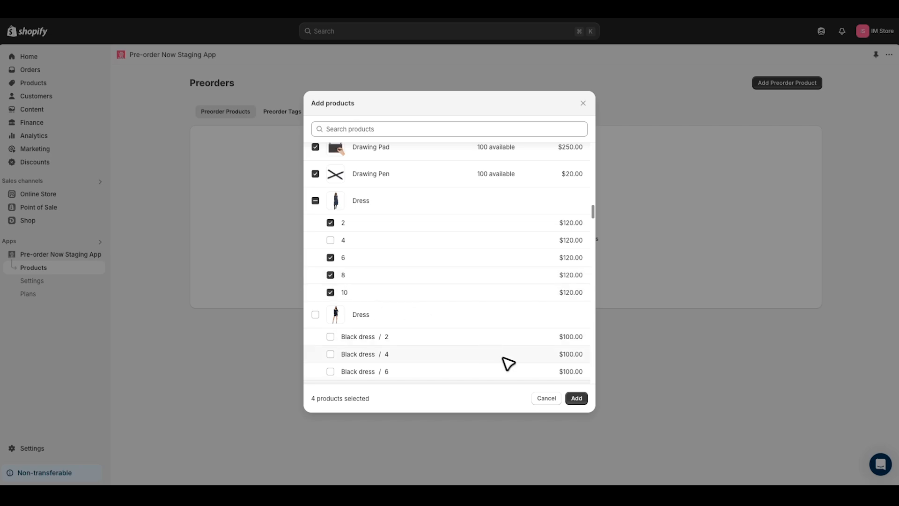
click(575, 398)
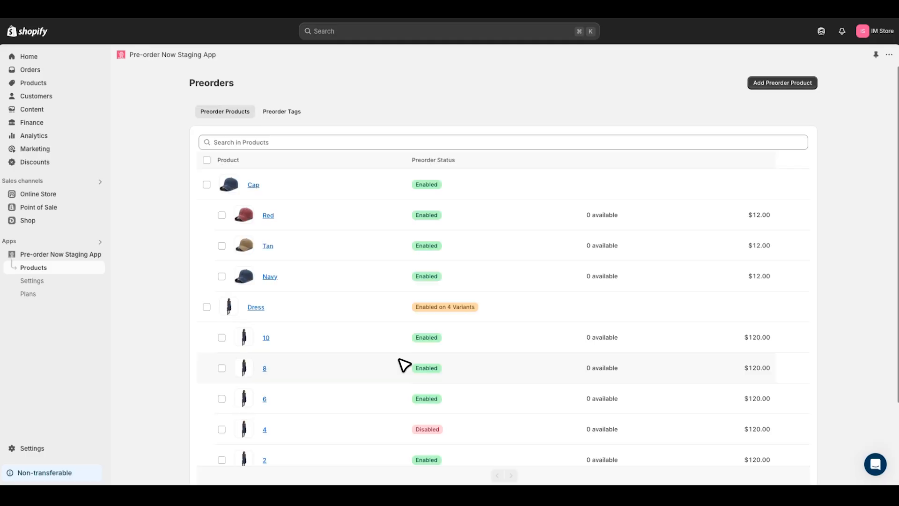
mouse_move(360, 247)
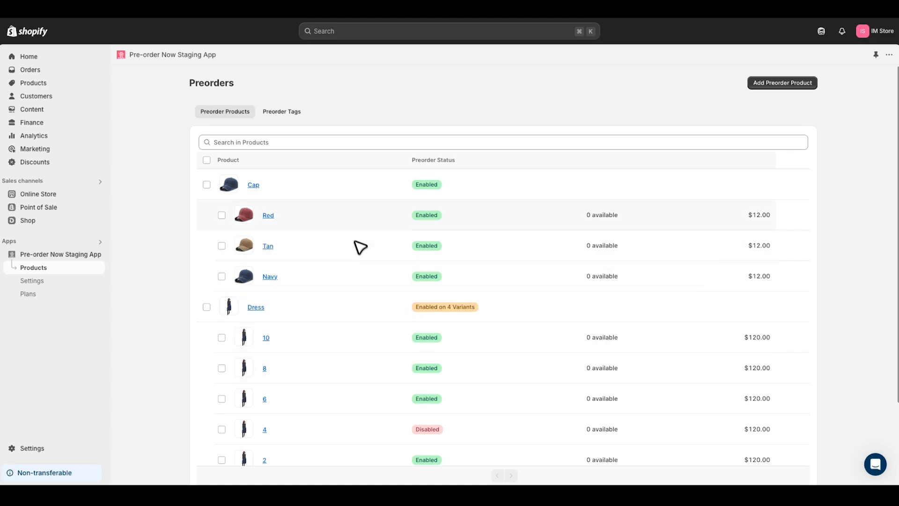
Step: Save a new tag named 'preorder' with pre-order enabled for it
click(281, 111)
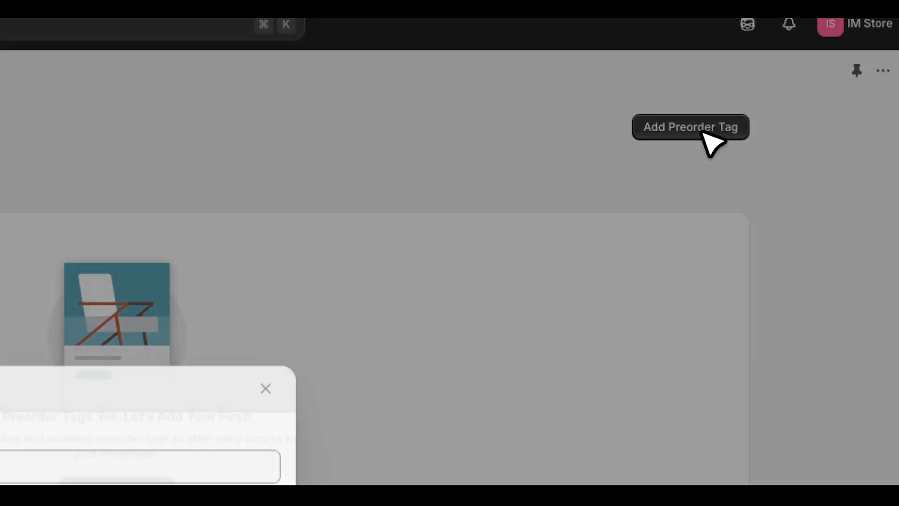
text(p)
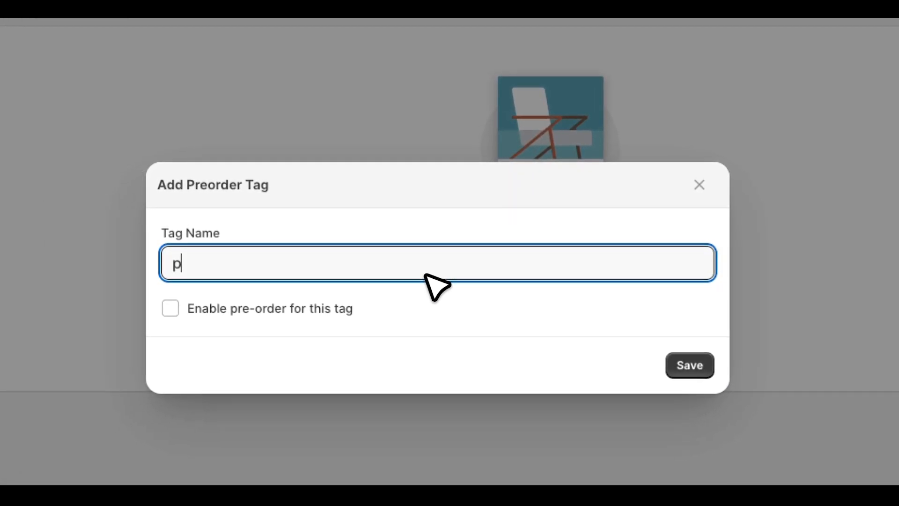
text(reorder)
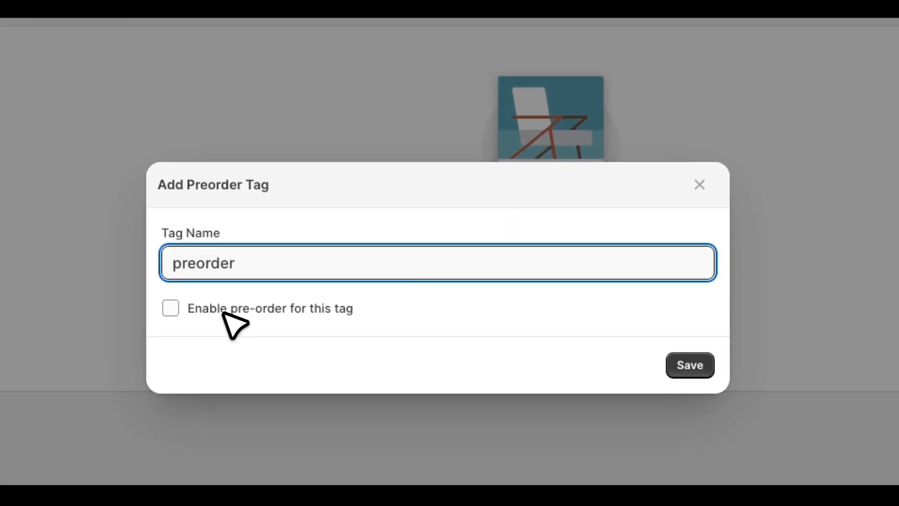
click(169, 308)
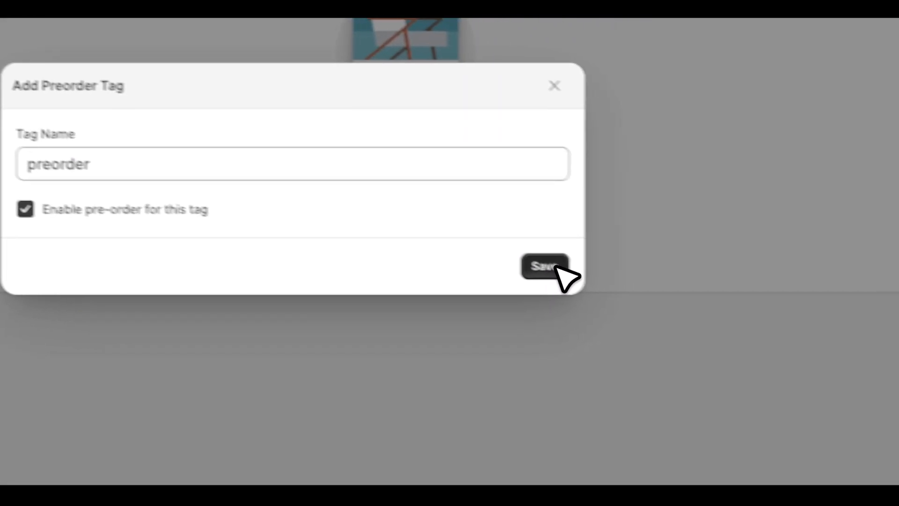
click(544, 266)
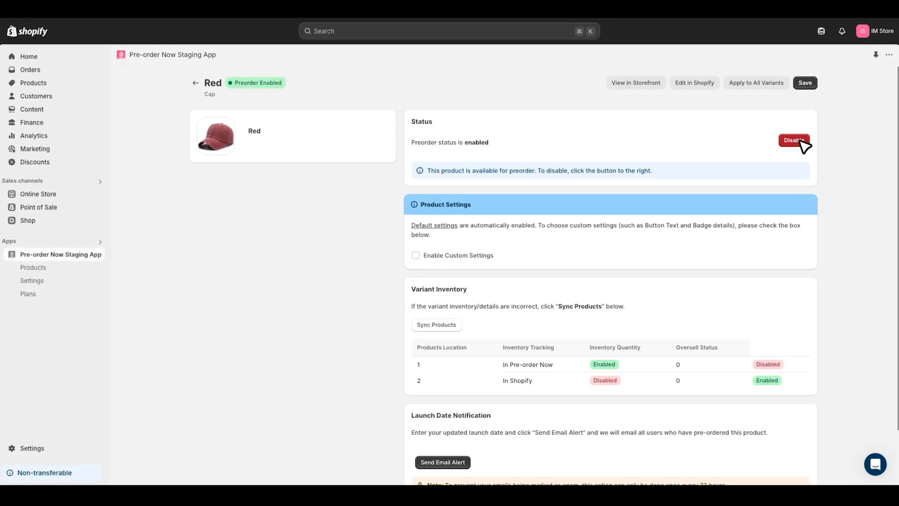
mouse_move(619, 219)
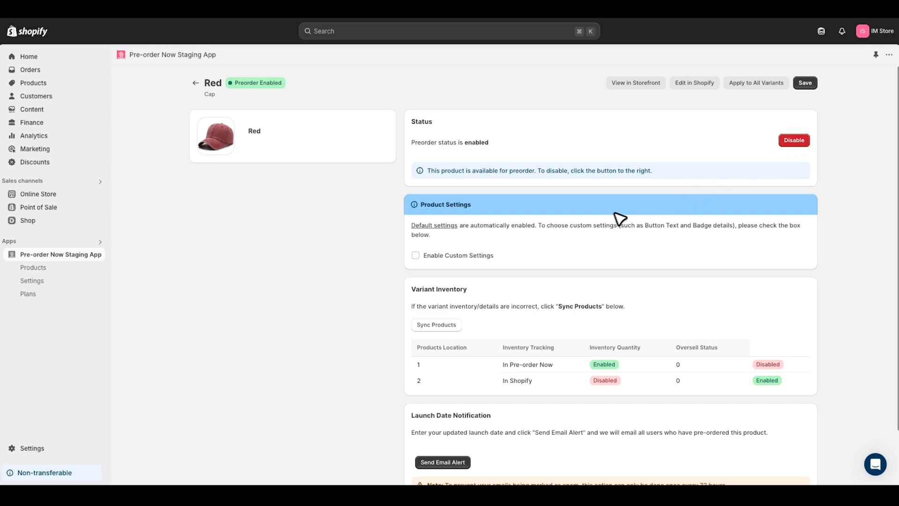
mouse_move(422, 262)
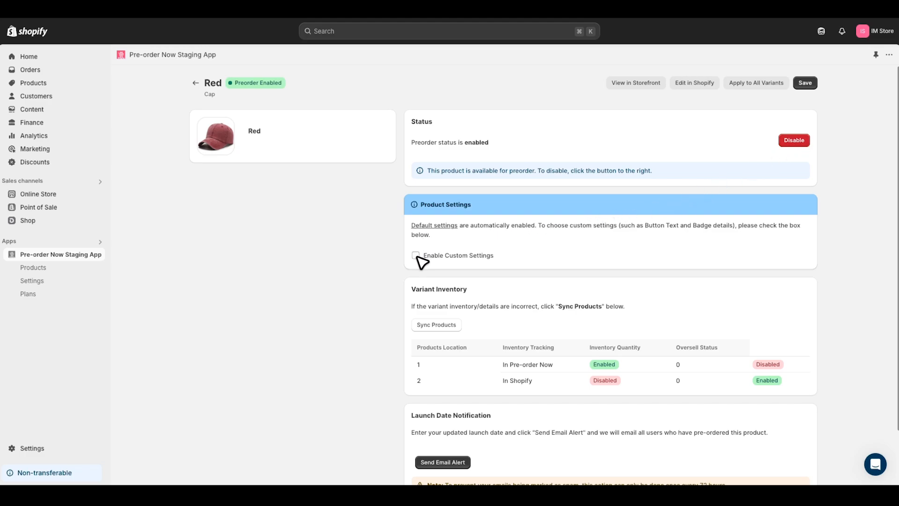
mouse_move(469, 262)
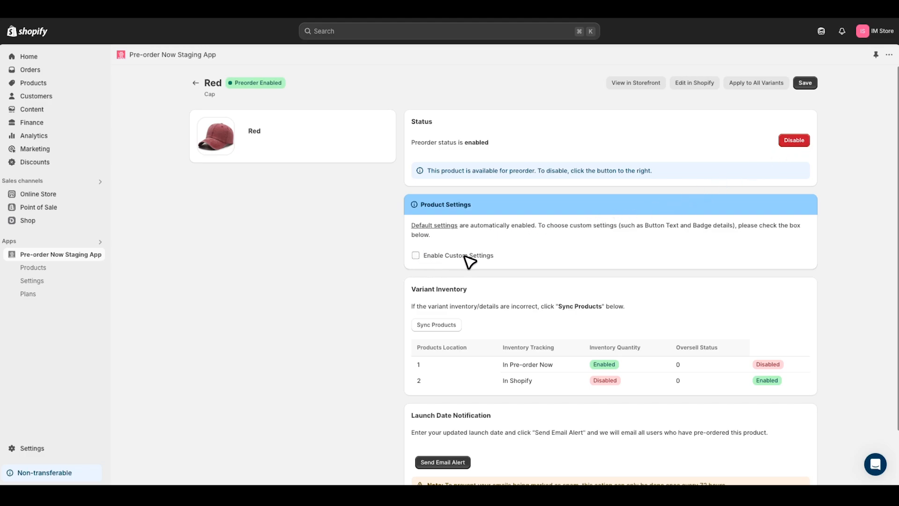
Step: Enable custom settings for the Red cap and review its button, badge, cart label, stock and inventory sections
click(415, 256)
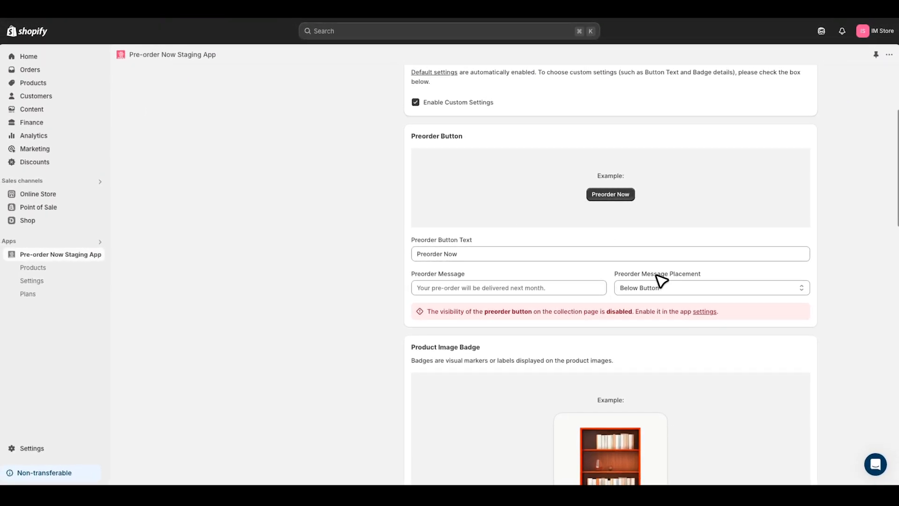
scroll(down, 3)
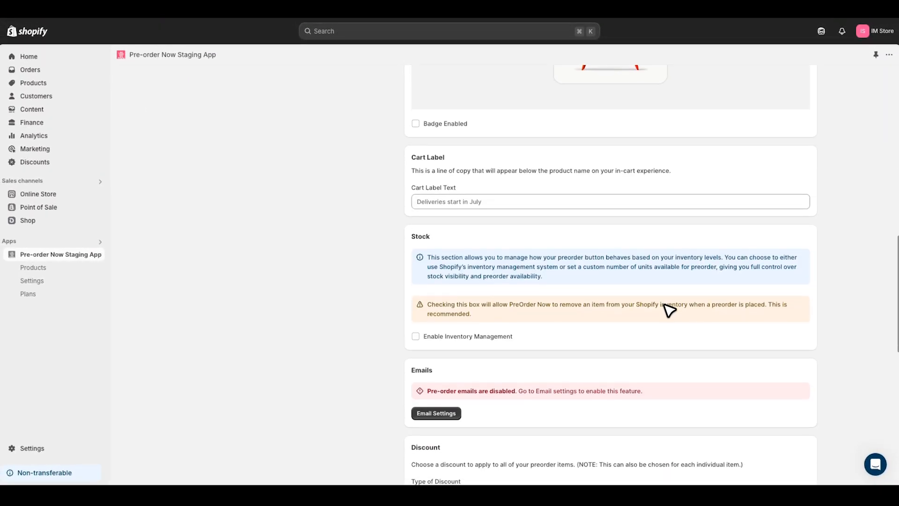
scroll(down, 3)
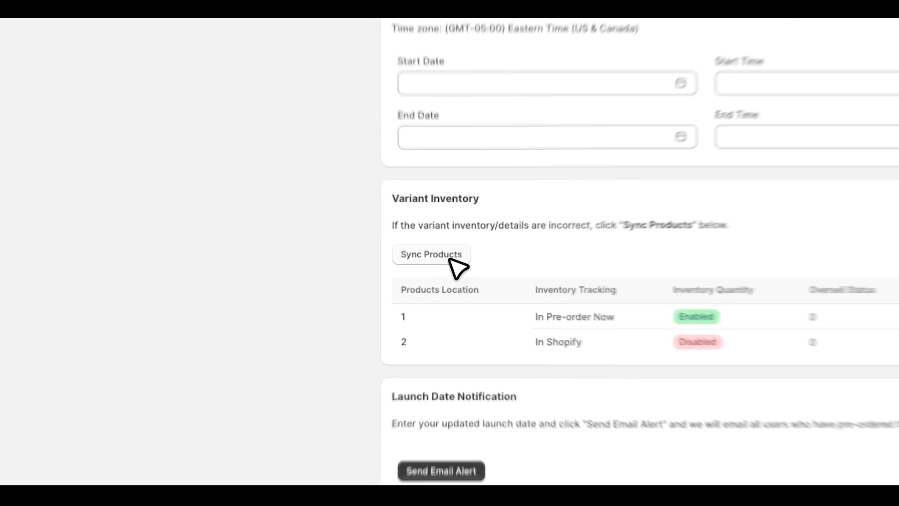
scroll(down, 3)
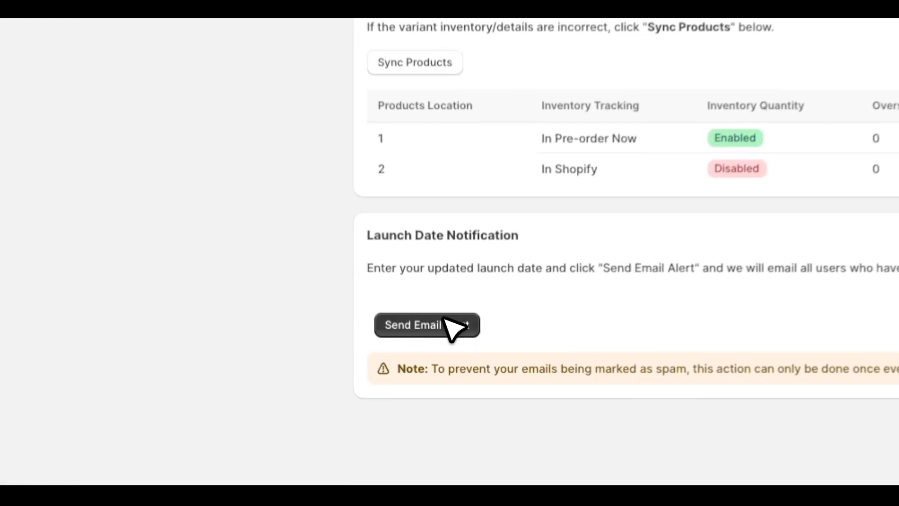
scroll(down, 3)
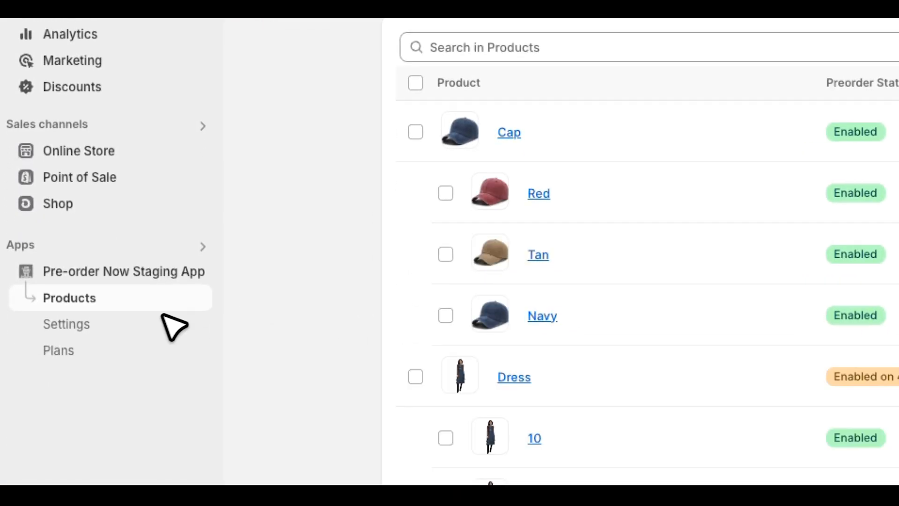
Step: Review the app's Default settings tab, including global preorder, purchase option and inventory options
click(66, 323)
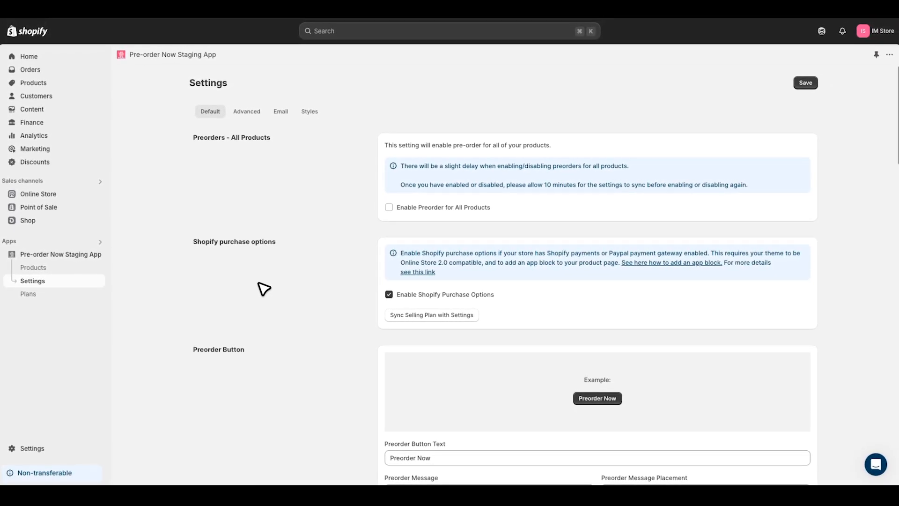
scroll(down, 3)
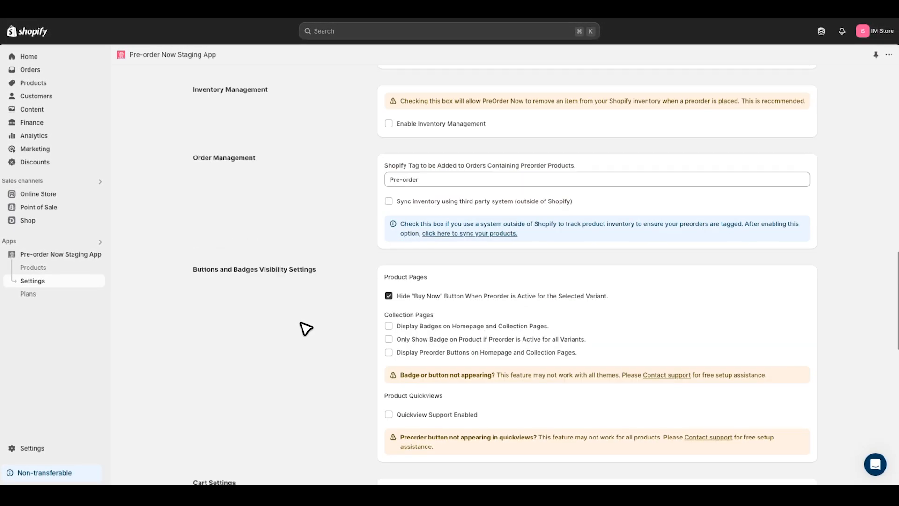
scroll(down, 3)
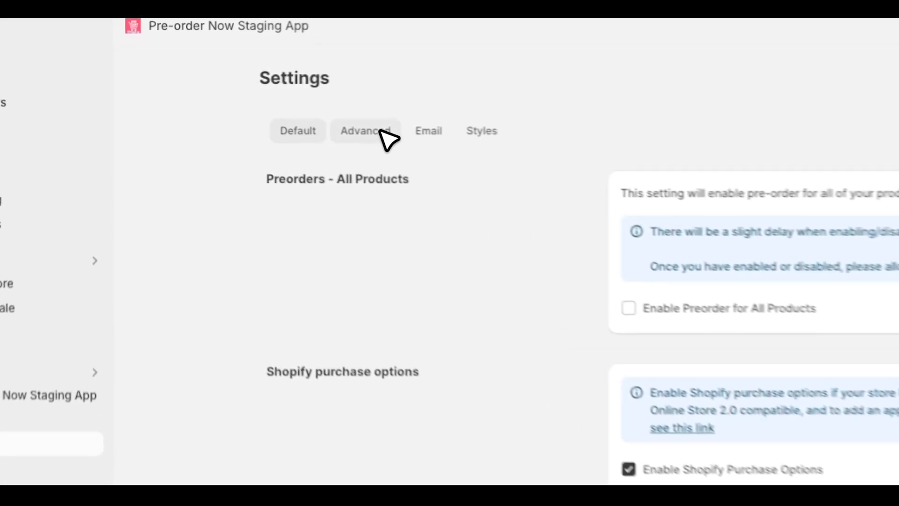
Step: Review the Advanced selectors and the Email notification settings tabs
click(364, 130)
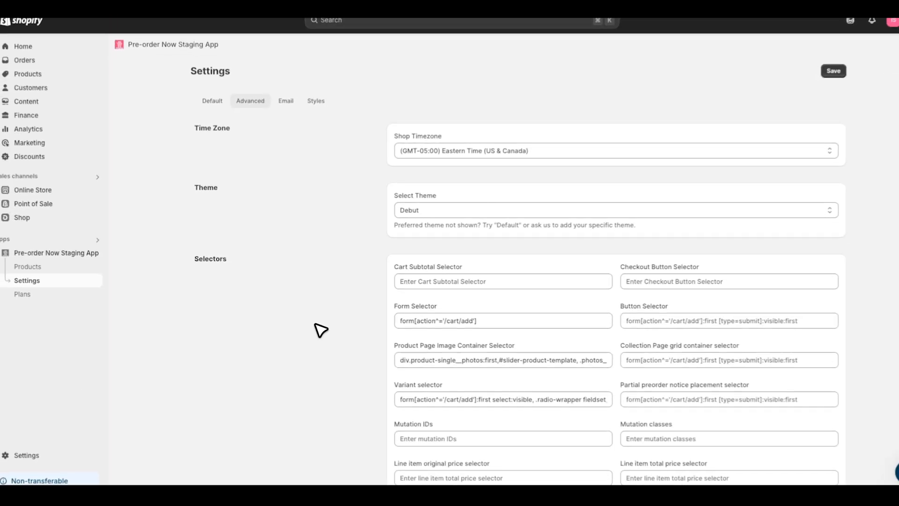
scroll(down, 3)
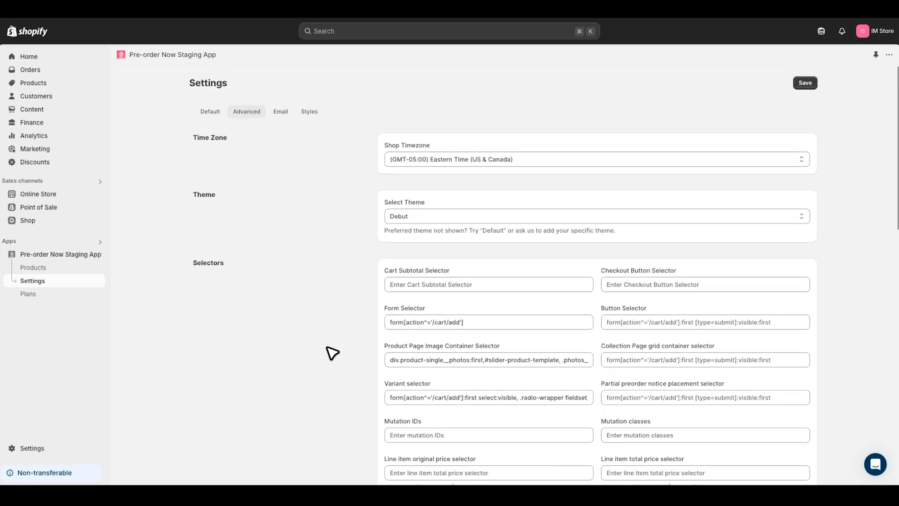
click(280, 111)
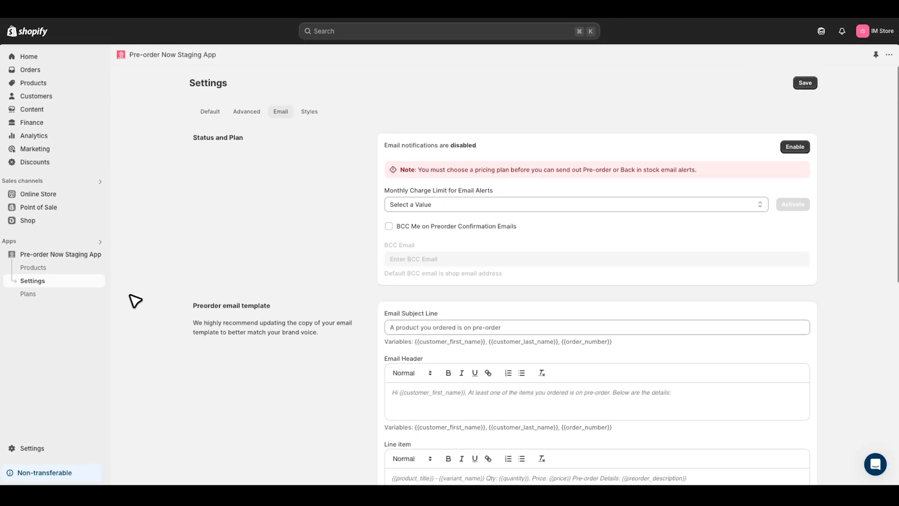
click(28, 293)
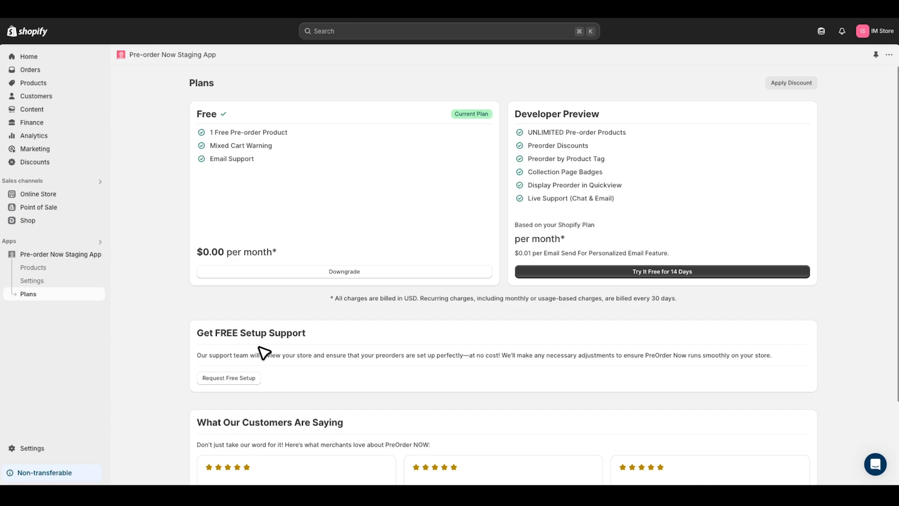
mouse_move(257, 349)
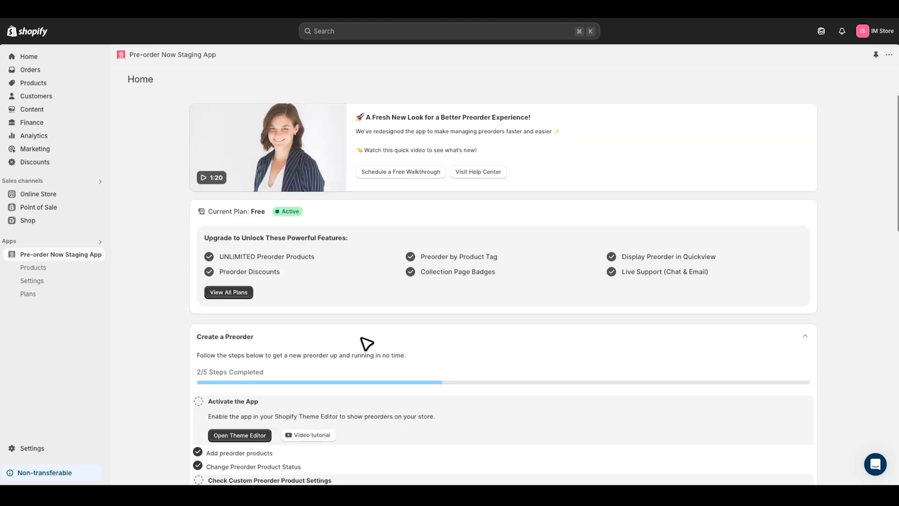
Step: From the home page checklist, head to Schedule a Call for an onboarding booking
scroll(down, 3)
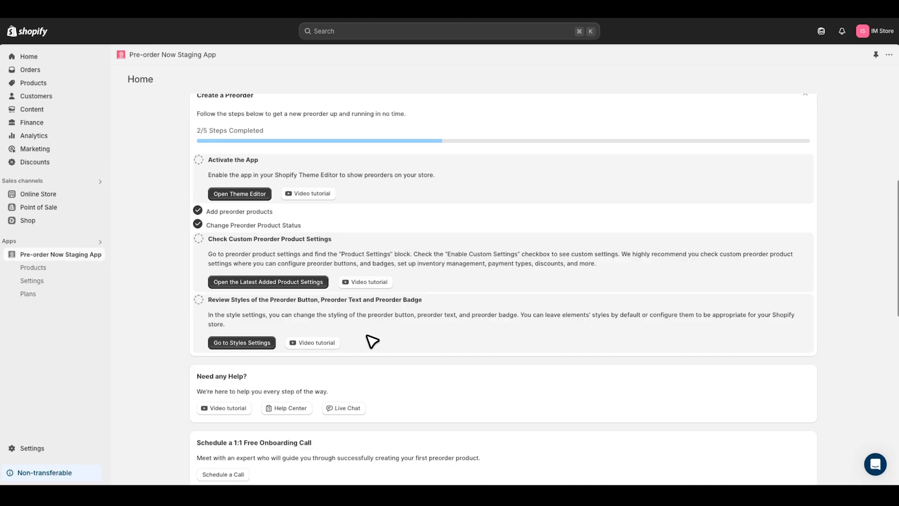
click(223, 475)
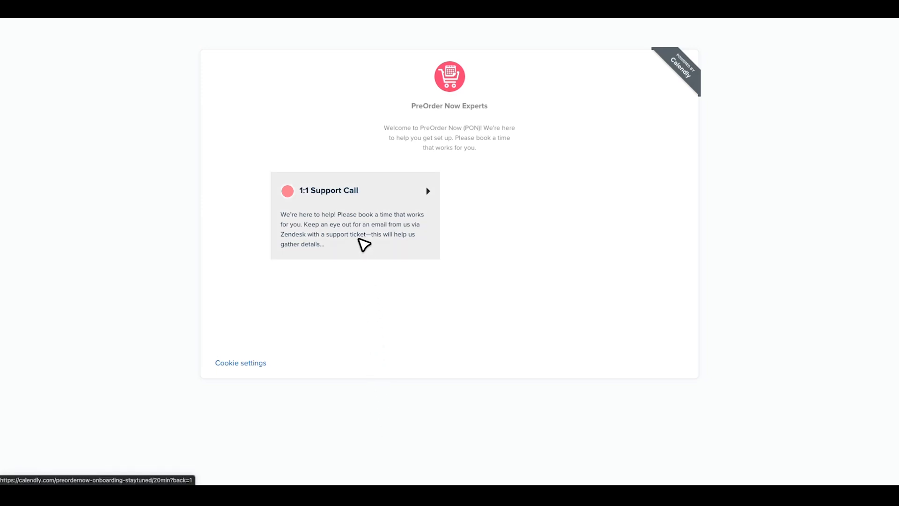